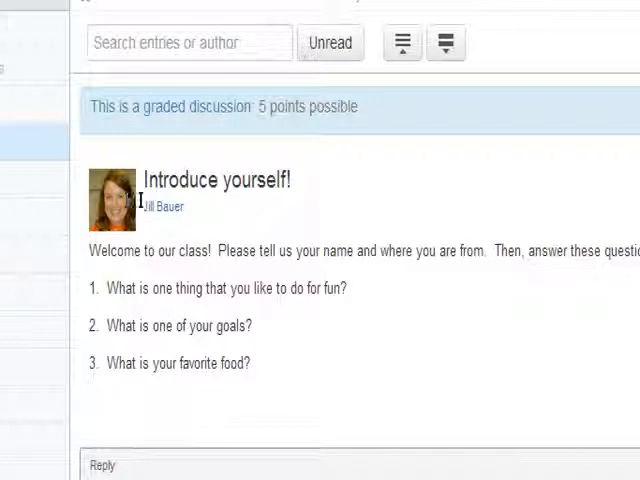
pyautogui.moveTo(144, 230)
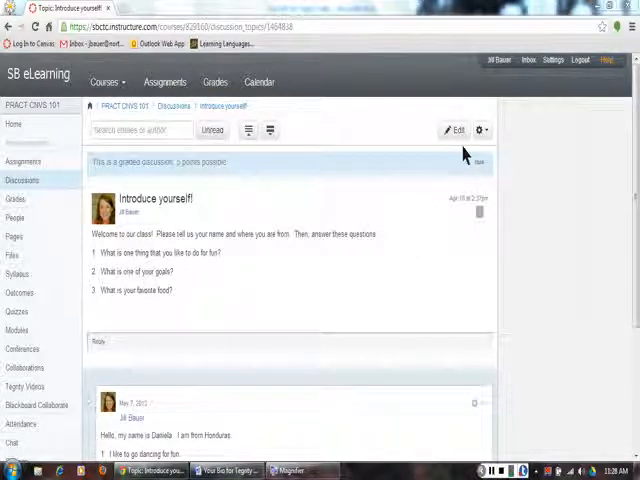
pyautogui.moveTo(490, 72)
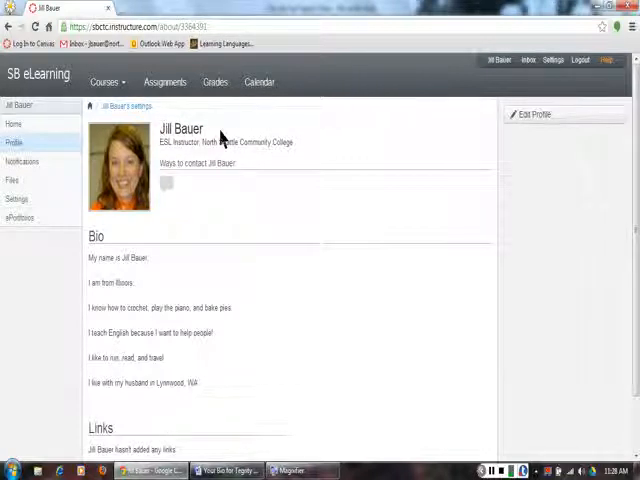
pyautogui.moveTo(156, 148)
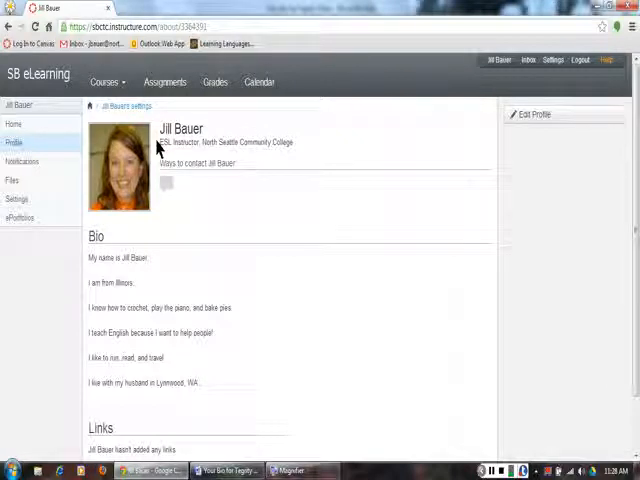
pyautogui.moveTo(304, 152)
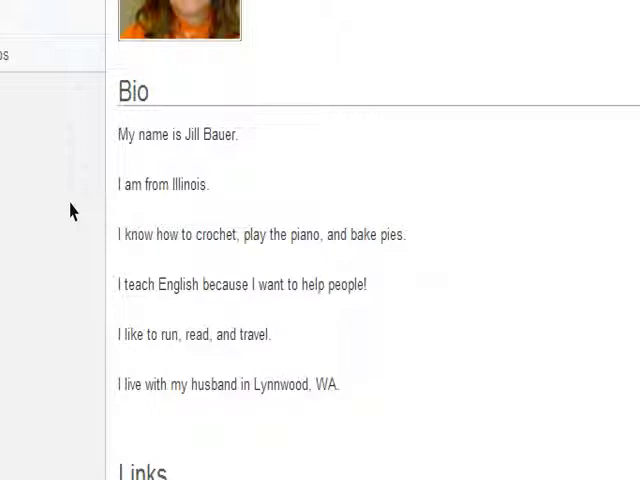
pyautogui.moveTo(88, 202)
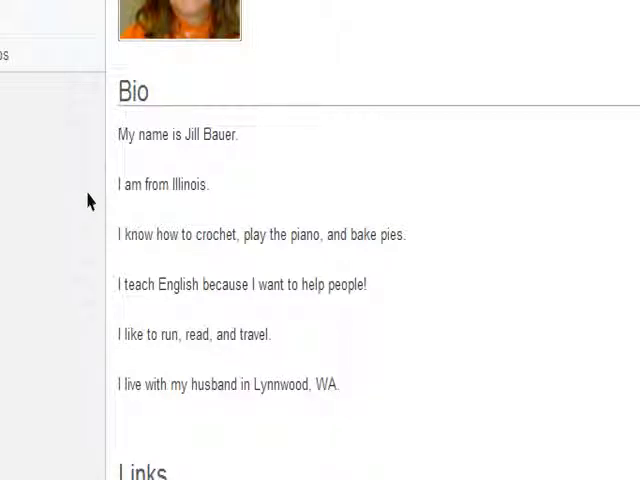
pyautogui.moveTo(92, 232)
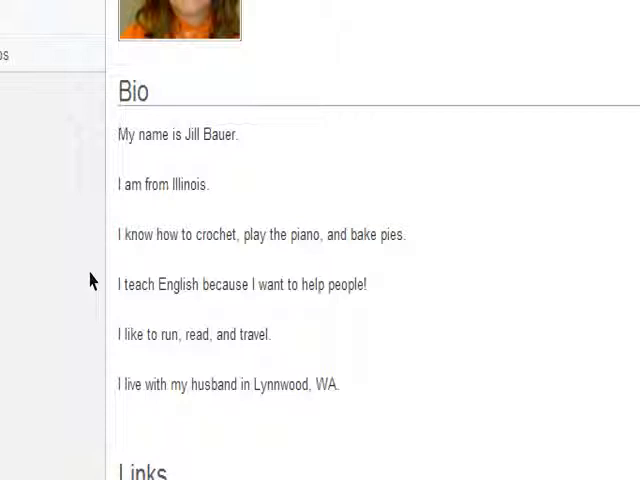
pyautogui.moveTo(92, 308)
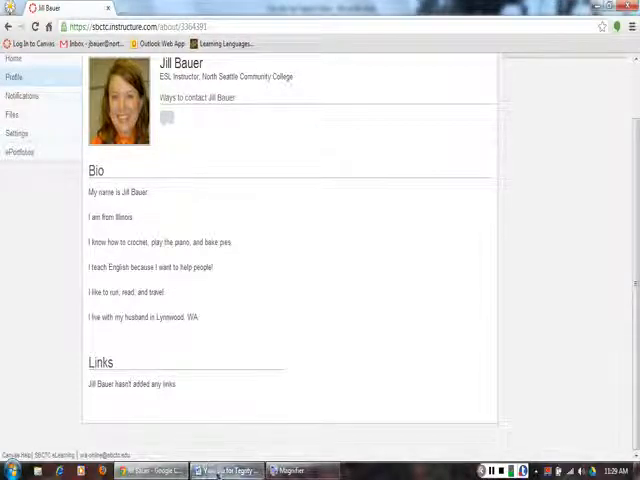
pyautogui.click(224, 470)
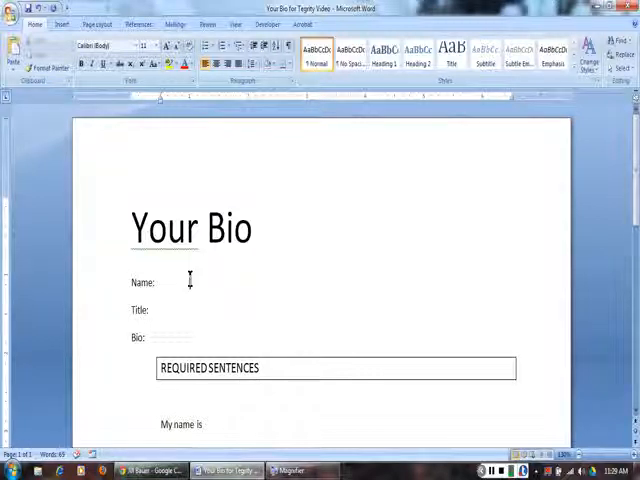
pyautogui.moveTo(258, 296)
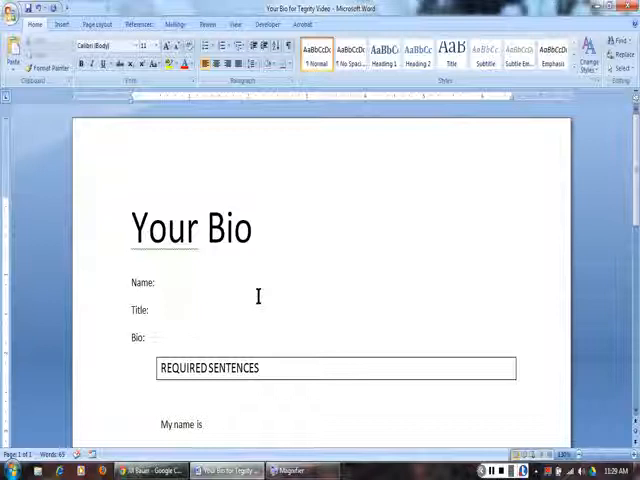
pyautogui.write('Jill')
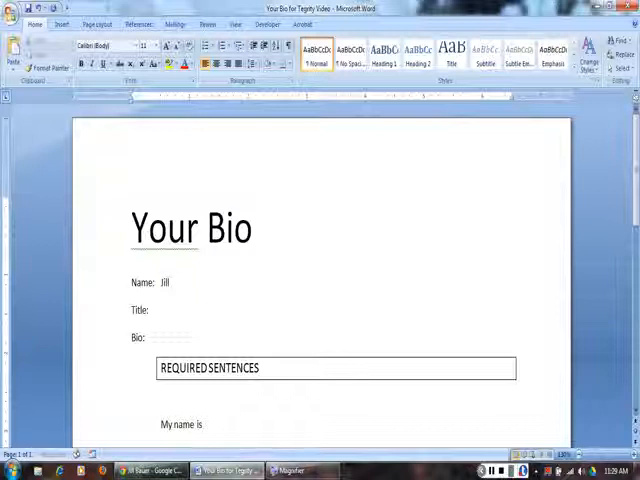
pyautogui.write('Bauer')
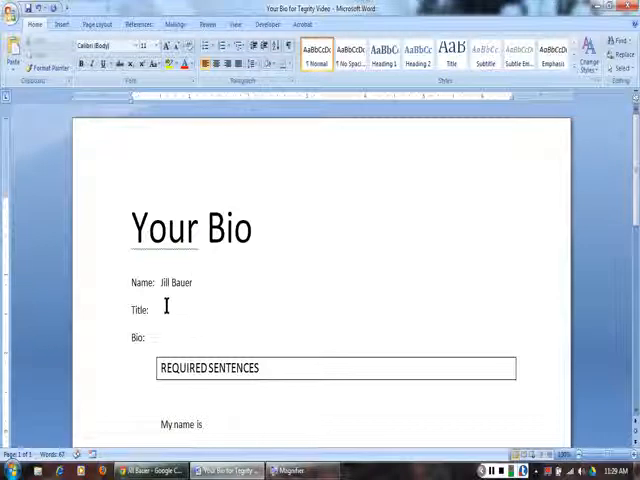
# Fill the Title field, ending with 'Student, Shoreline Community College' after a first attempt.
pyautogui.write('Teacher')
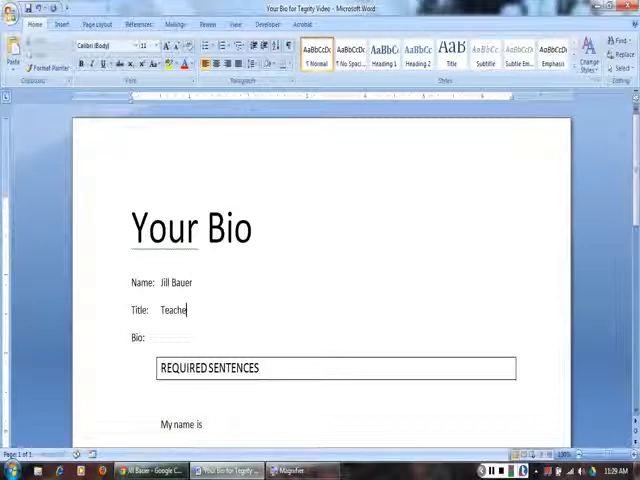
pyautogui.write(', North Sea!')
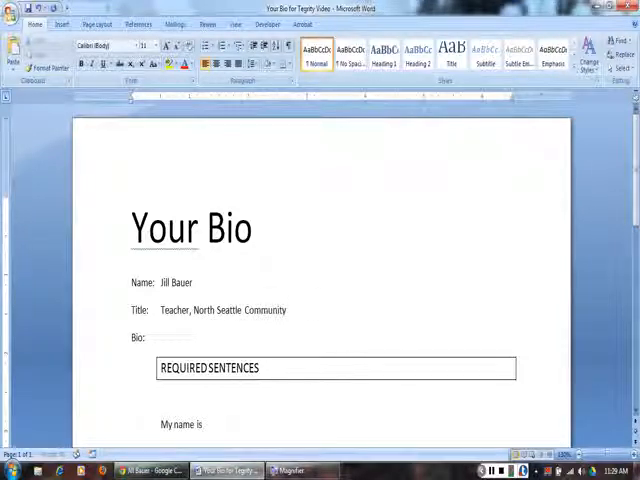
pyautogui.write('College')
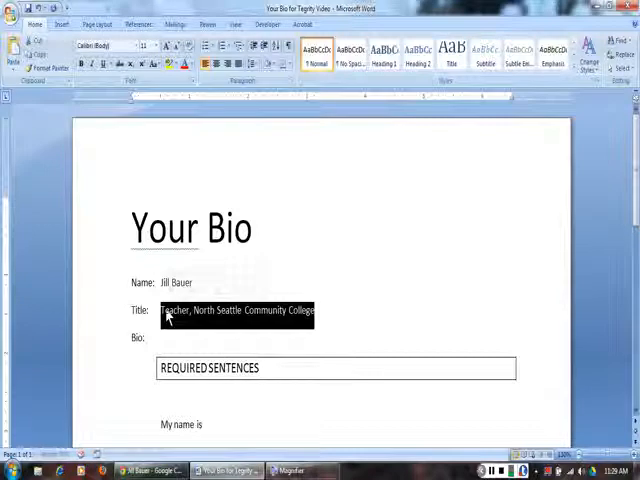
pyautogui.write('Student,')
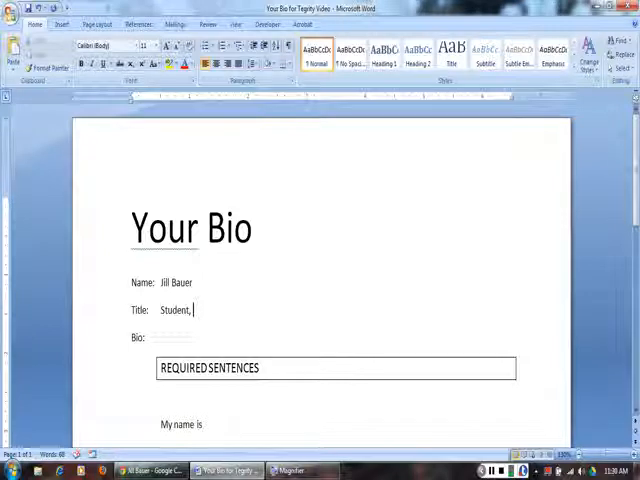
pyautogui.write('Shoreline Community')
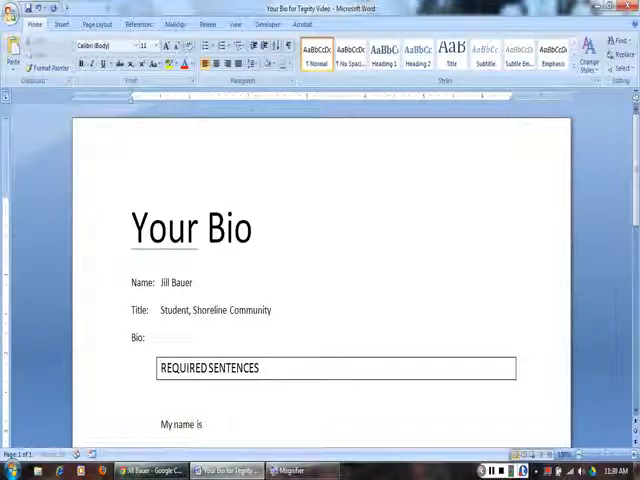
pyautogui.write('College')
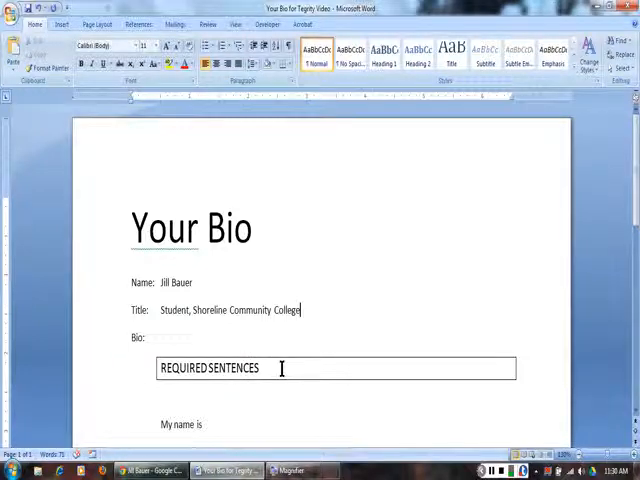
pyautogui.scroll(-3)
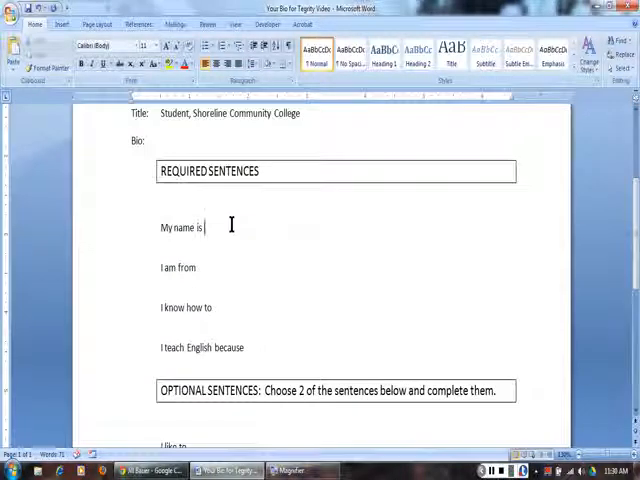
pyautogui.write('Jill')
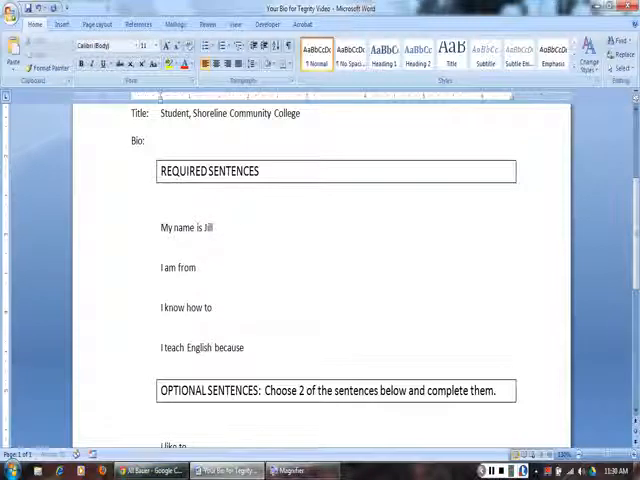
pyautogui.write('Bauer.')
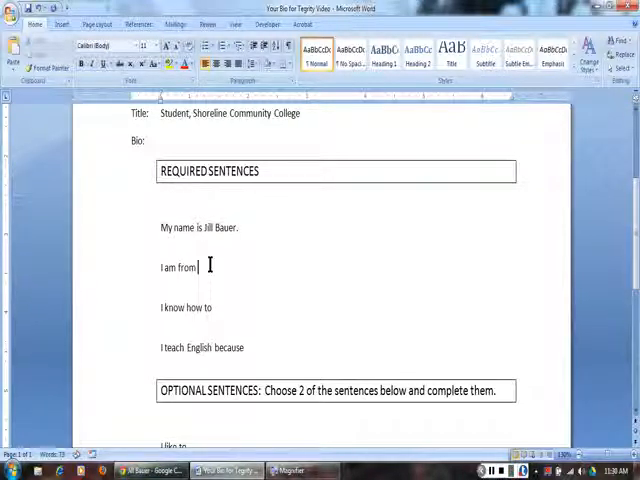
pyautogui.write('Illin')
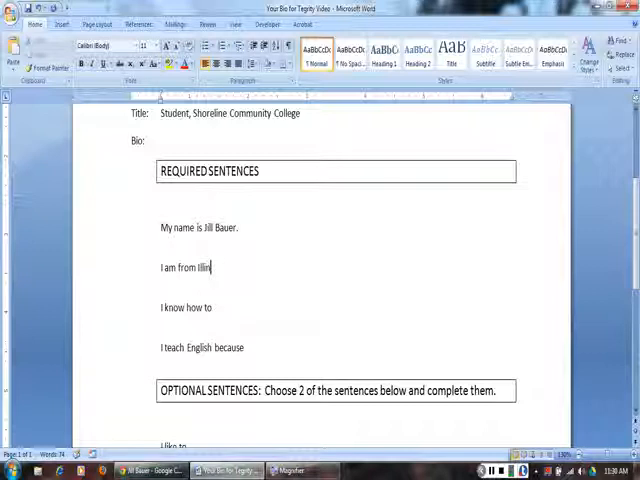
pyautogui.write('ois.')
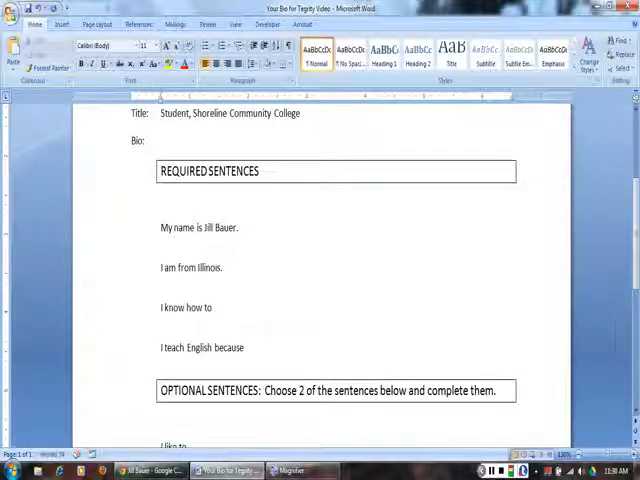
# Complete the hobbies sentence (crochet, piano, bake pies) and 'love to help people.'.
pyautogui.write('crochet, play the piano, a')
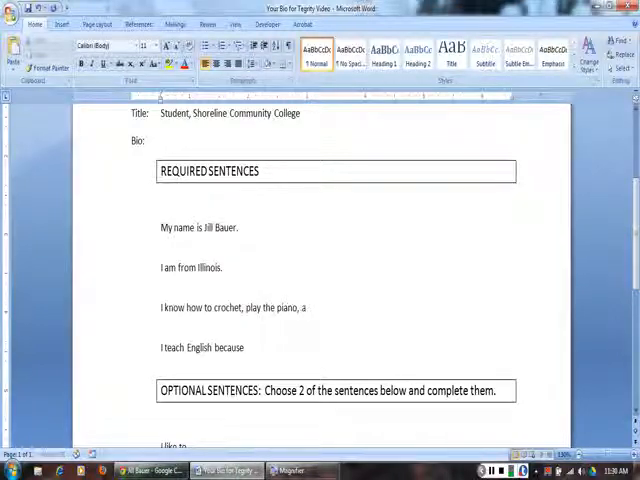
pyautogui.write('nd r')
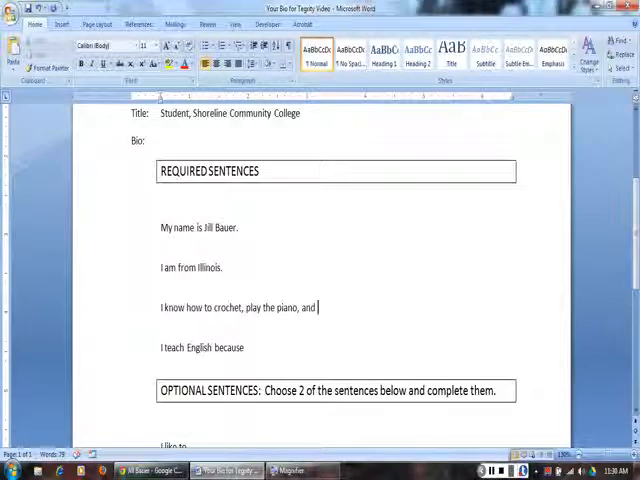
pyautogui.write('bake pi')
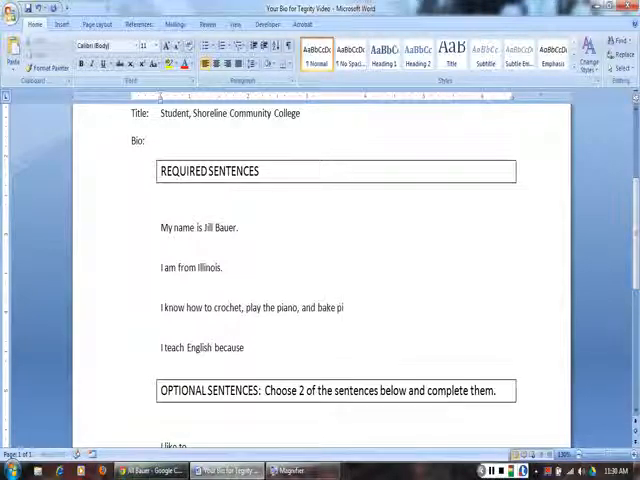
pyautogui.write('es.')
pyautogui.write(' I')
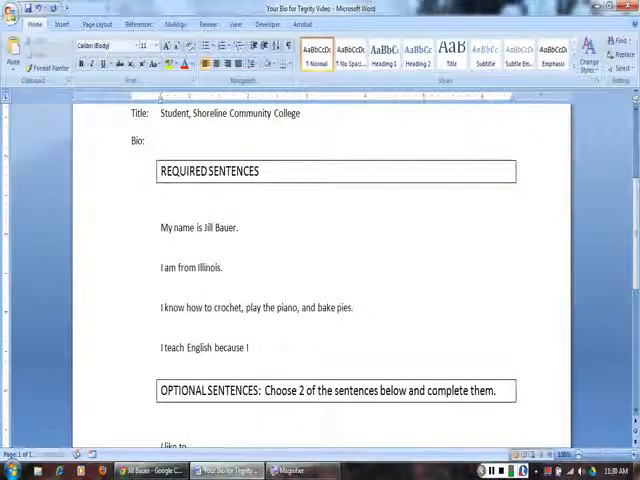
pyautogui.write('love to h')
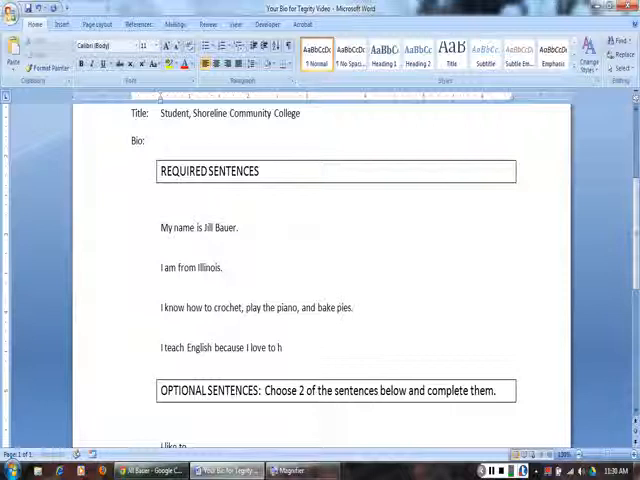
pyautogui.write('elp people.')
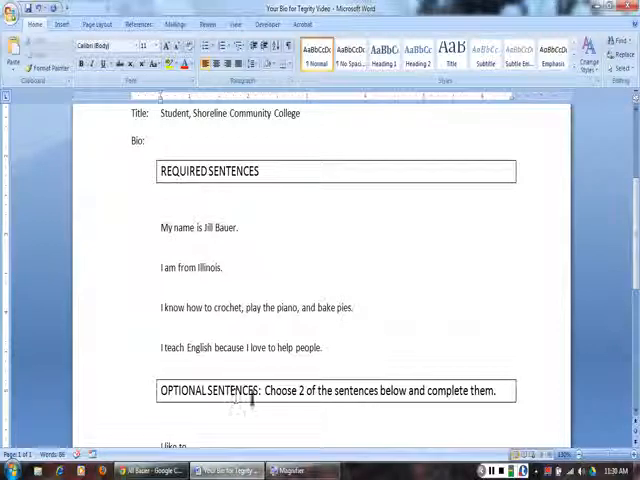
# Complete the first optional sentence with 'run, read, and travel.'.
pyautogui.scroll(-3)
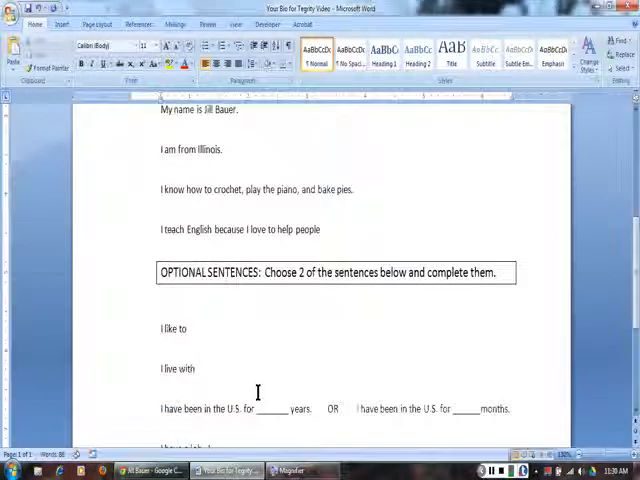
pyautogui.scroll(-3)
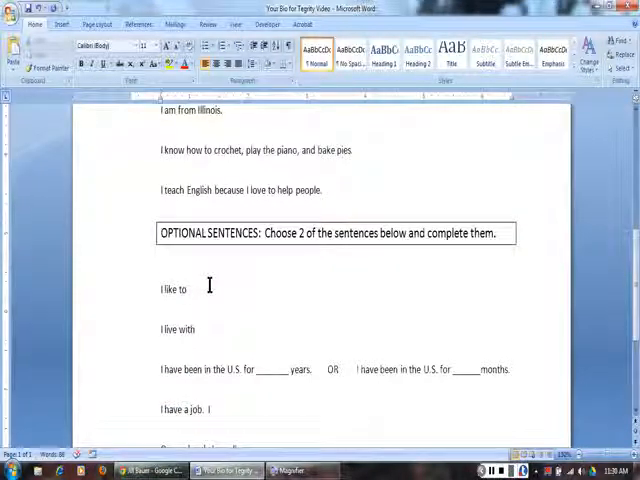
pyautogui.write('run, rea')
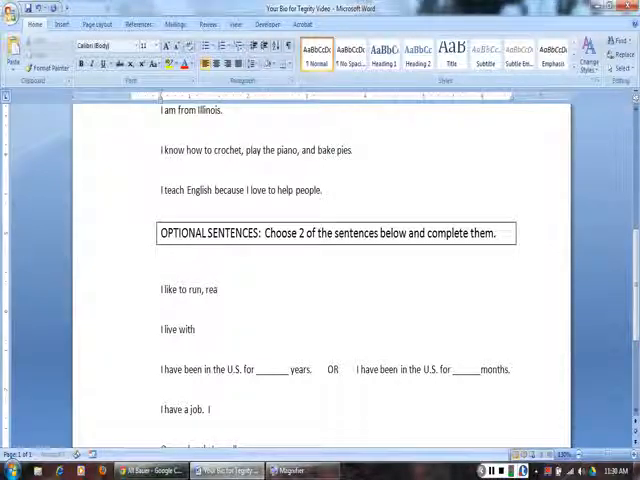
pyautogui.write('d, and travel.')
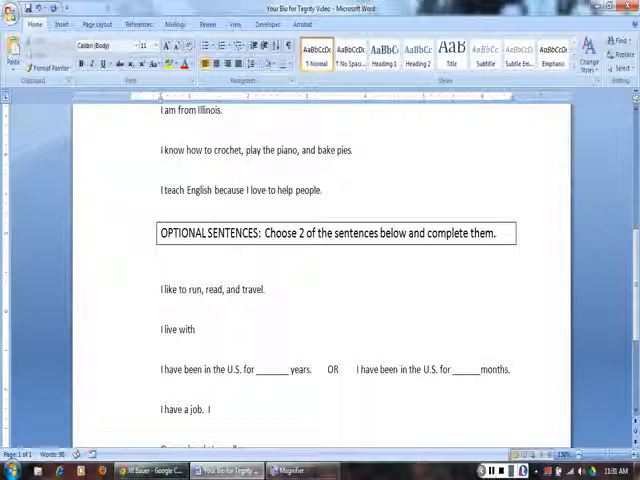
# Complete the second optional sentence with 'my husband in Lynnwood, WA.'.
pyautogui.write('my husband')
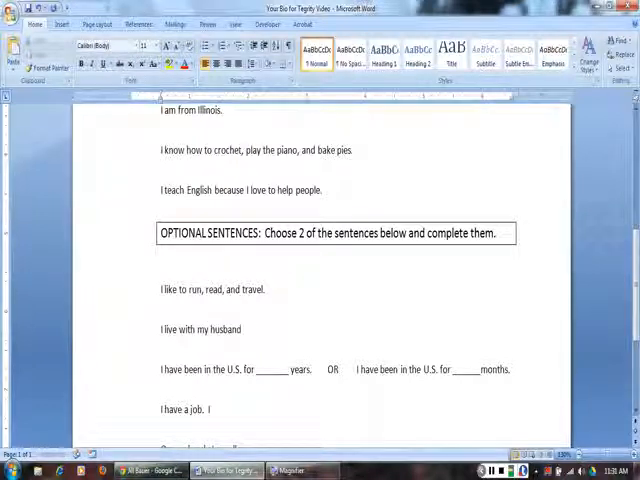
pyautogui.write('in Lynnwoo')
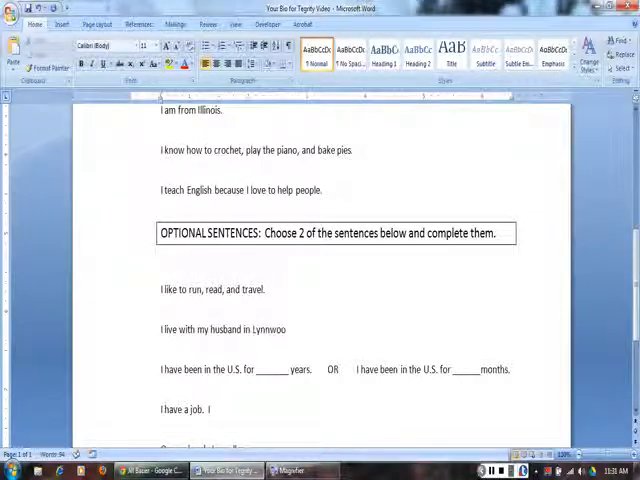
pyautogui.write('d, WA.')
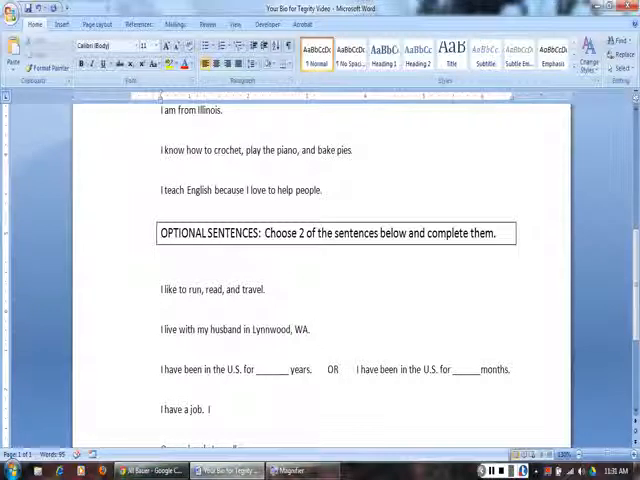
pyautogui.click(312, 328)
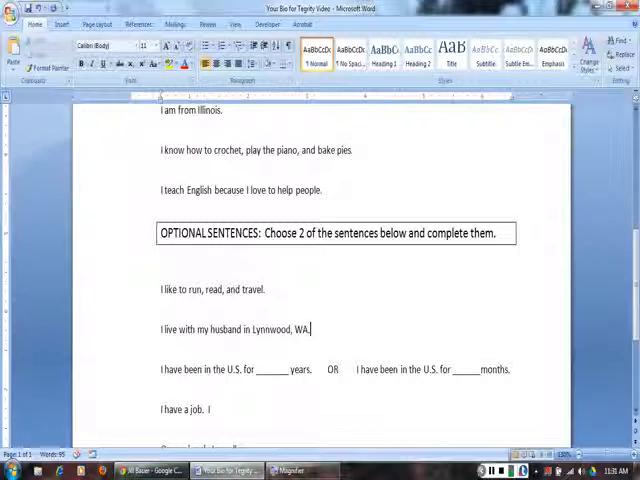